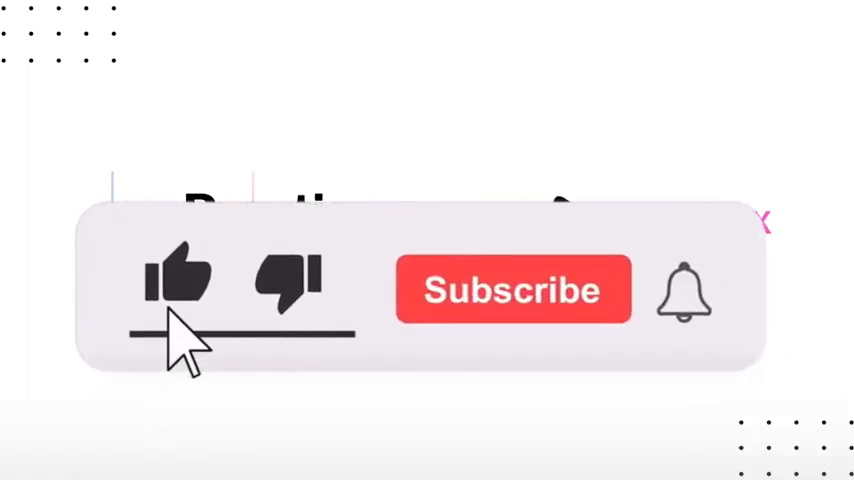
click(512, 288)
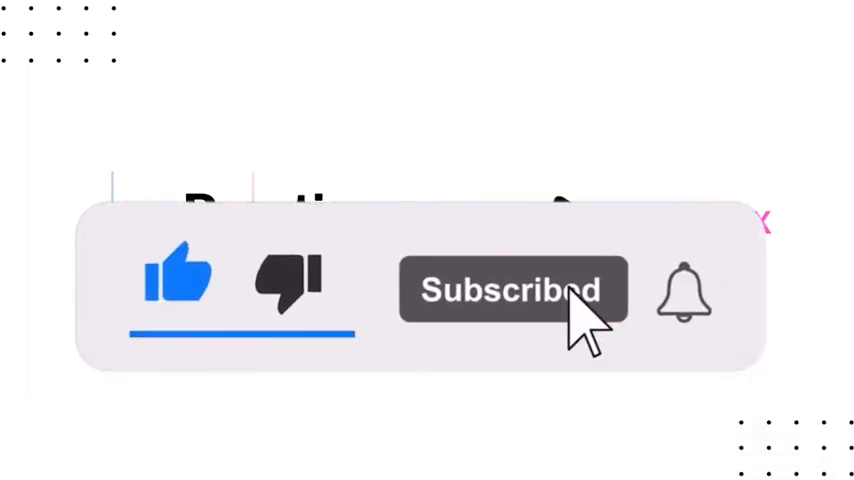